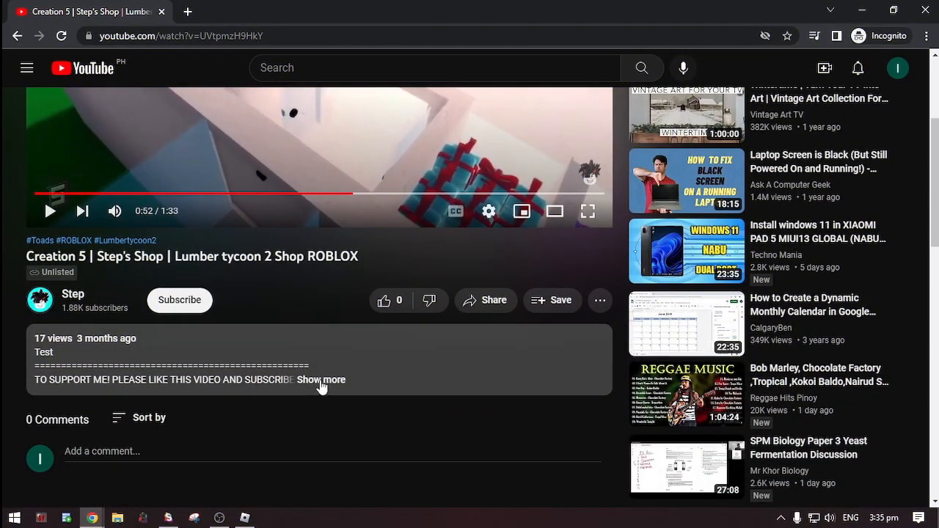
# Step: Expand the video description and open the work.ink DIRECT script link
pyautogui.click(321, 379)
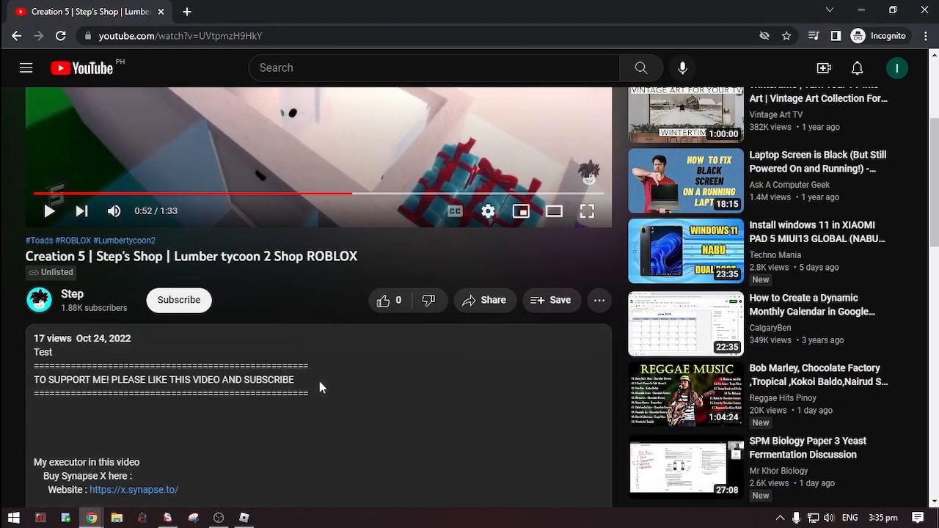
pyautogui.scroll(-3)
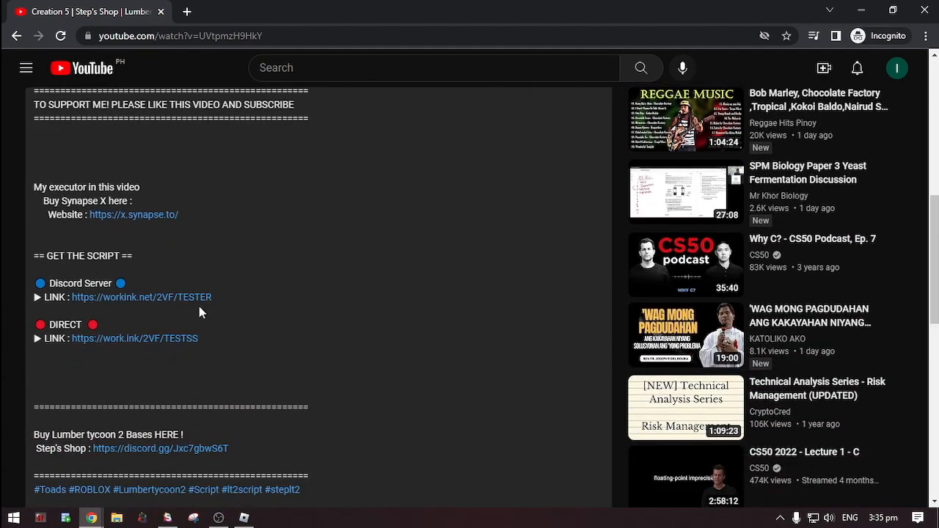
pyautogui.moveTo(299, 320)
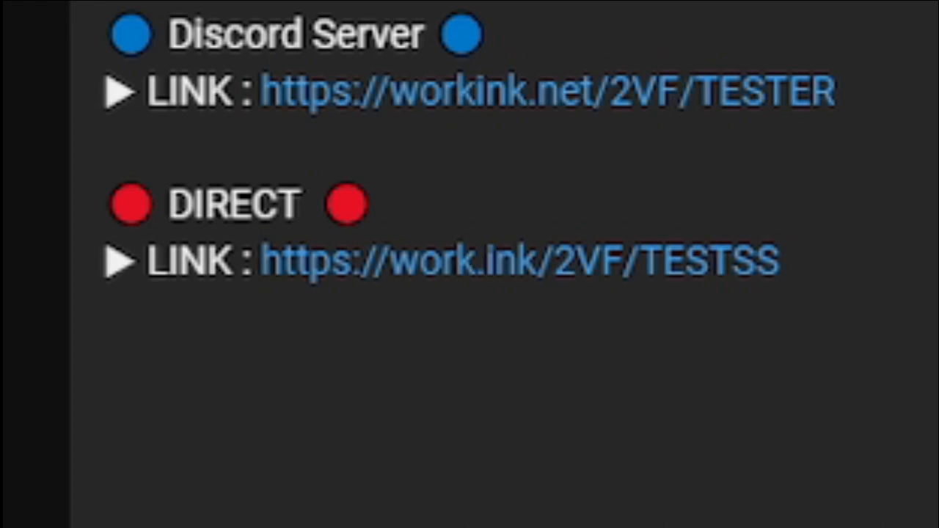
pyautogui.click(519, 259)
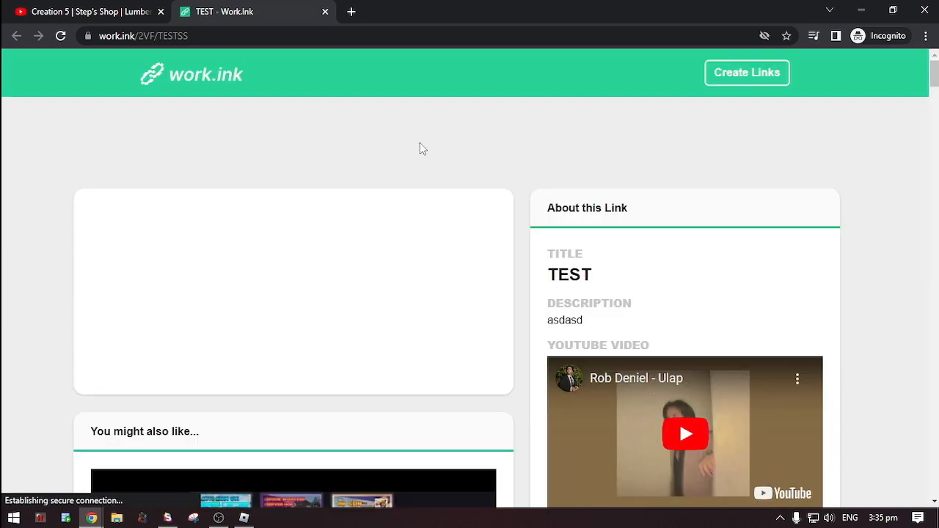
# Step: Finish the Read Articles and Subscribe on YouTube tasks, then go to the destination
pyautogui.scroll(-3)
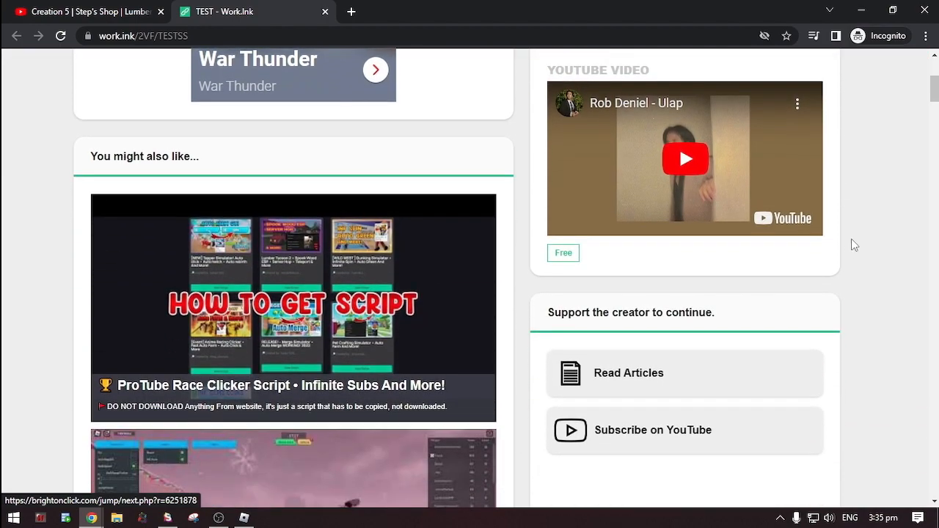
pyautogui.scroll(-3)
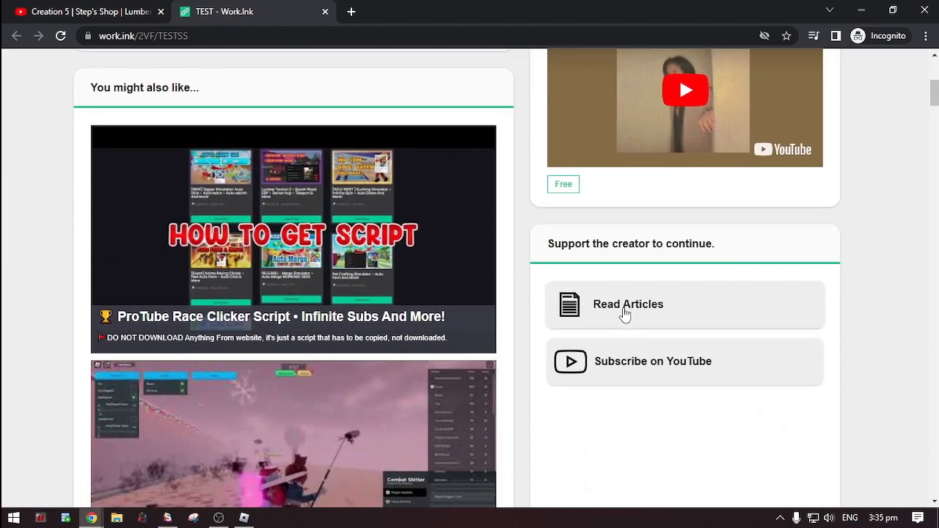
pyautogui.click(628, 303)
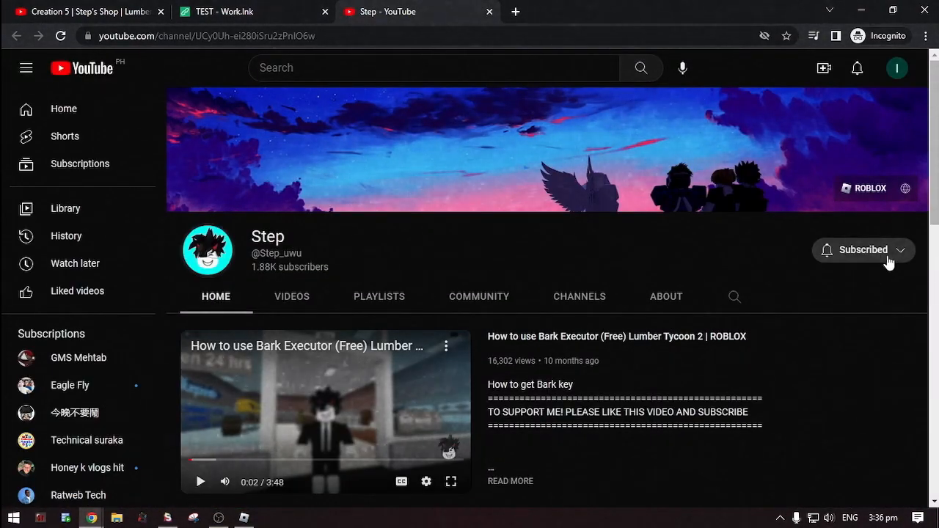
pyautogui.click(253, 11)
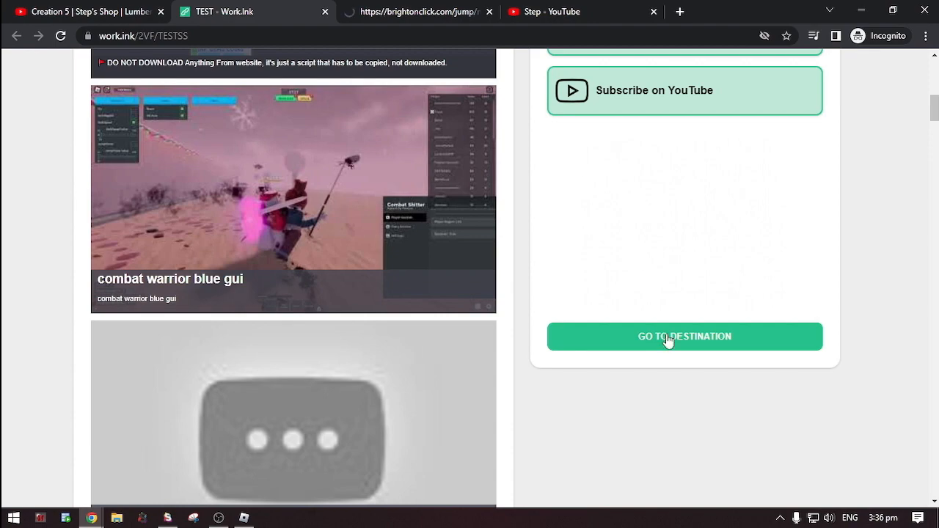
pyautogui.click(684, 336)
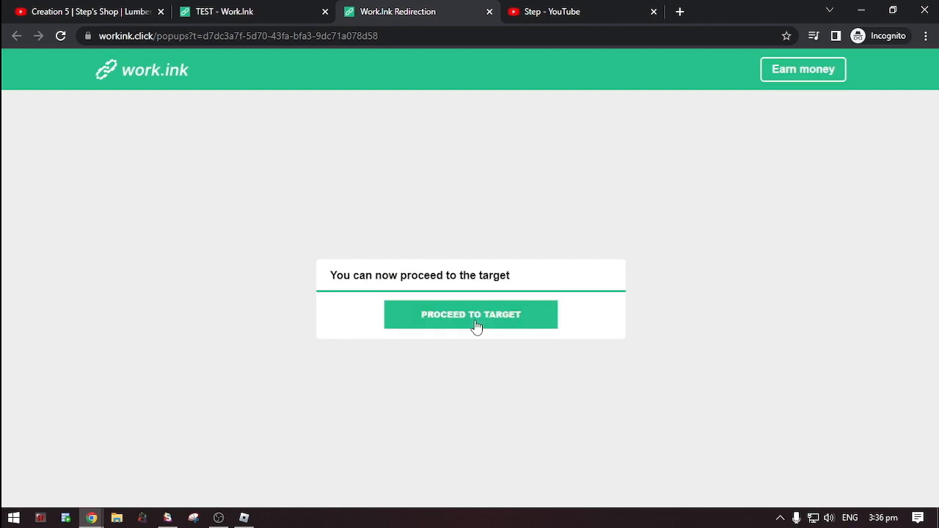
# Step: Proceed to the paste page, select the loadstring code, and switch to Synapse X
pyautogui.click(470, 314)
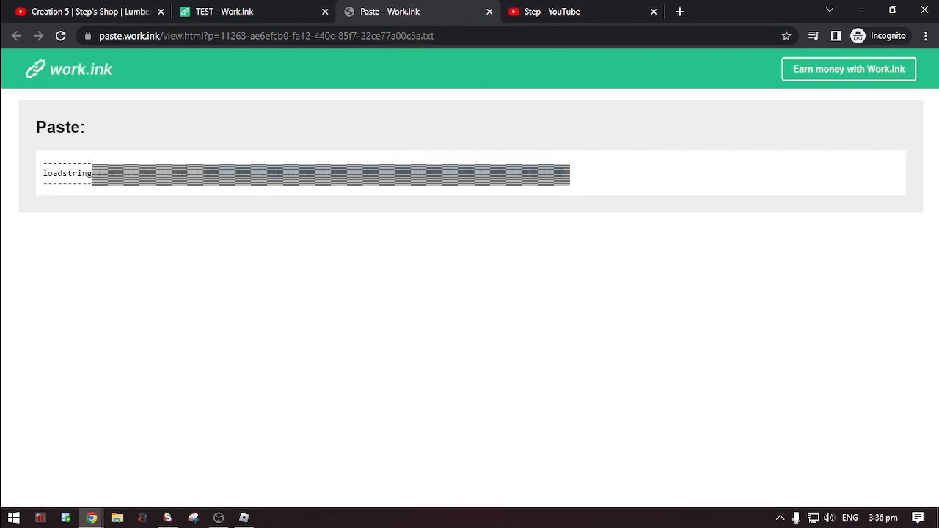
pyautogui.doubleClick(67, 173)
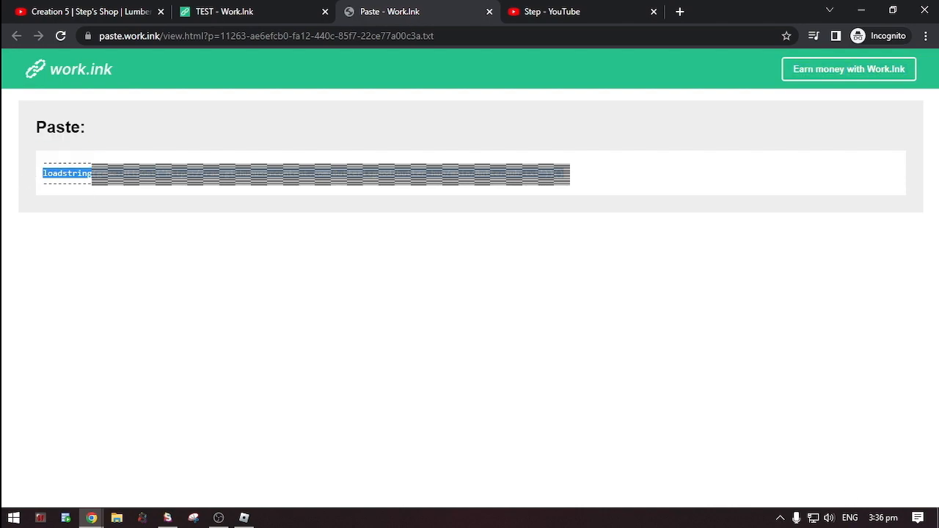
pyautogui.click(293, 518)
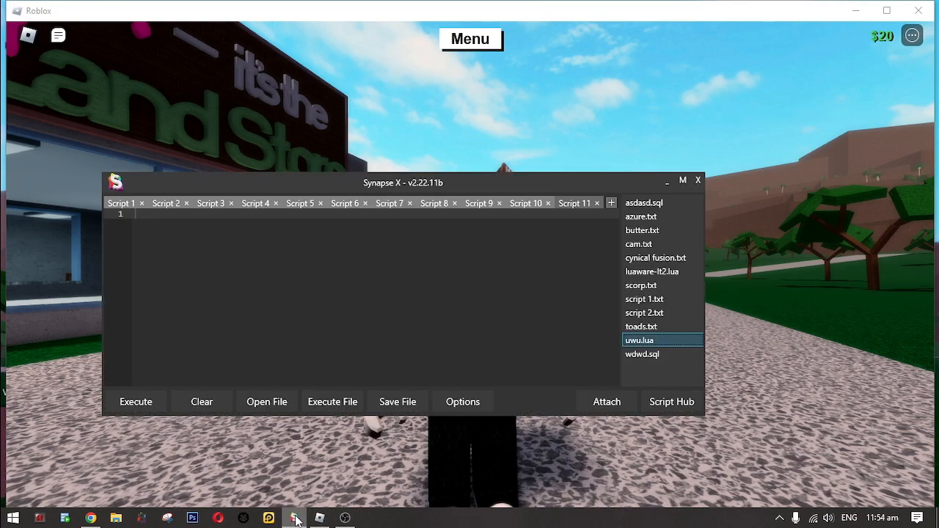
# Step: Paste the loadstring into Script 1 in Synapse X and execute it
pyautogui.doubleClick(639, 340)
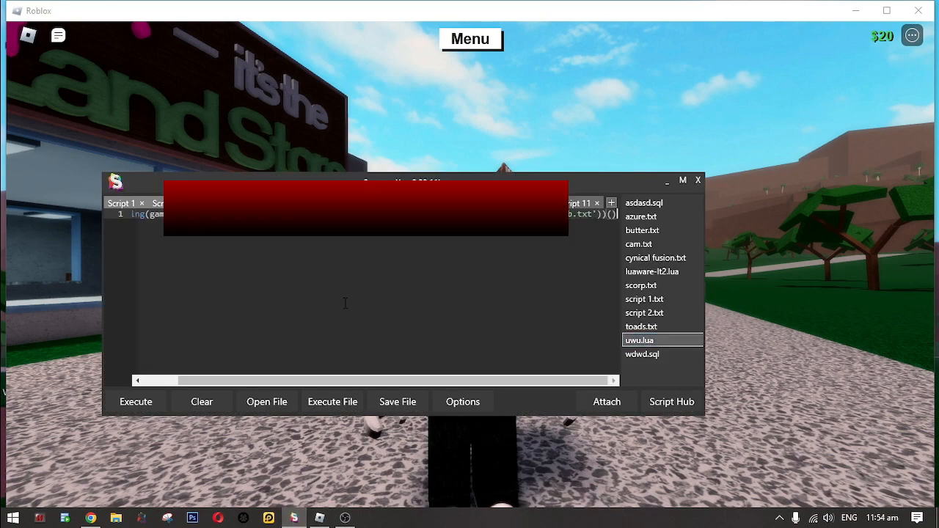
pyautogui.click(136, 401)
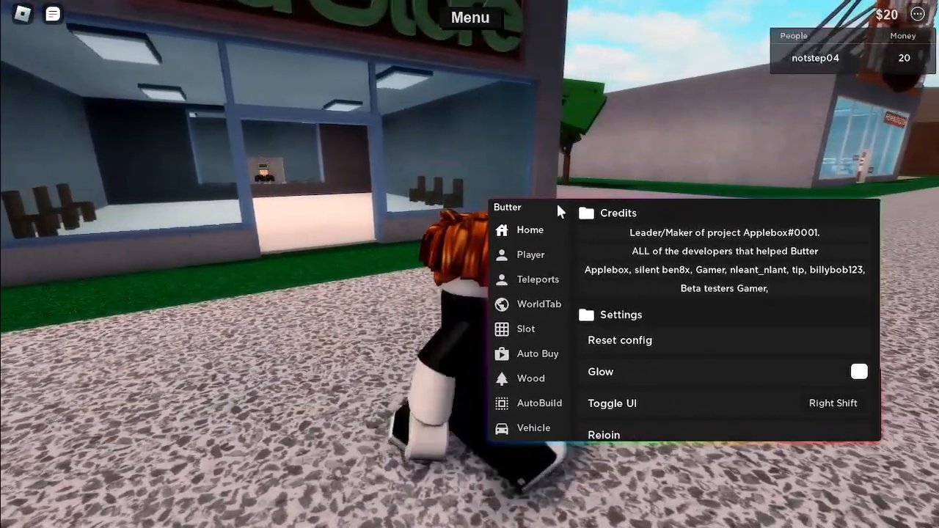
# Step: Load the Slot 3 save from the Load Progress menu
pyautogui.click(526, 328)
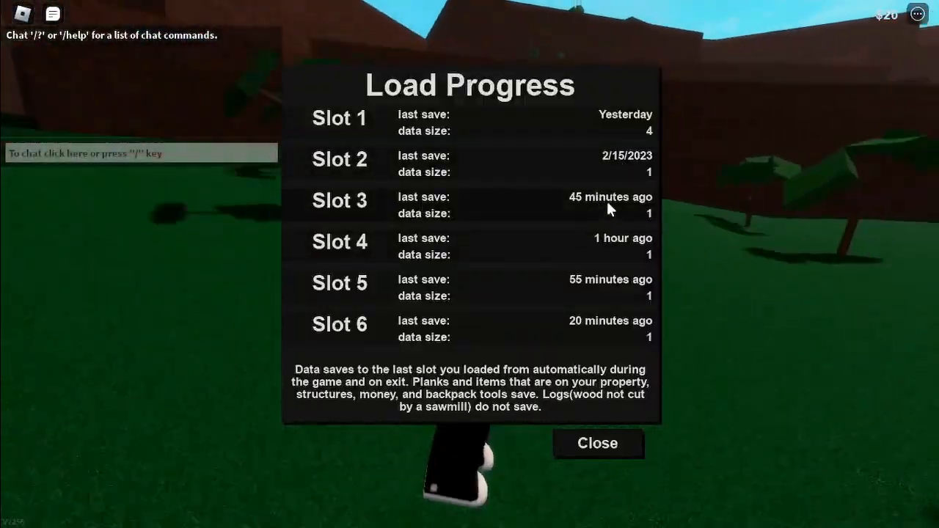
pyautogui.click(340, 200)
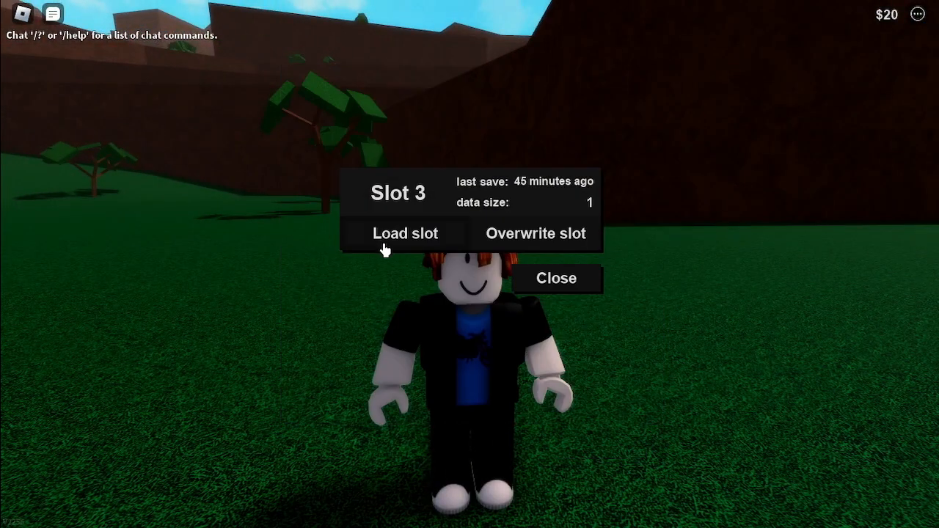
pyautogui.click(404, 233)
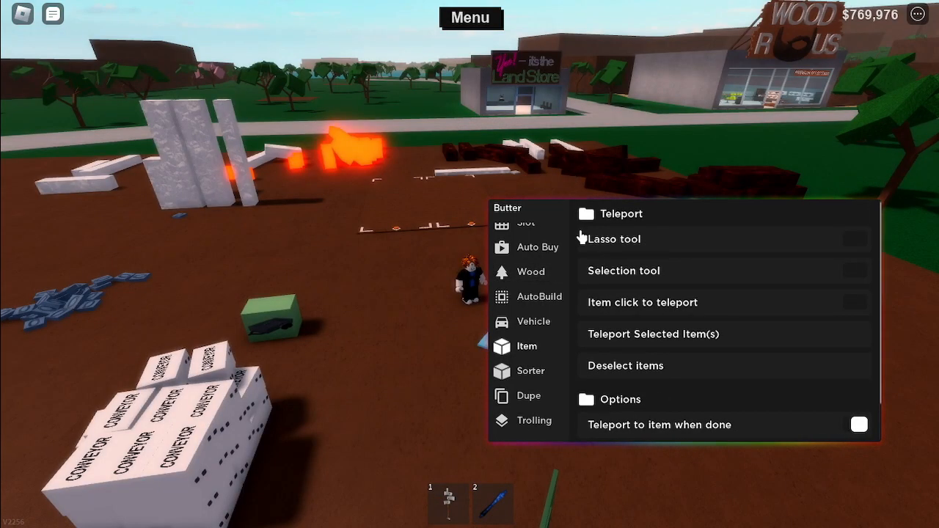
# Step: Enable the Butter Item tab selection tool and teleport the selected wood
pyautogui.click(858, 271)
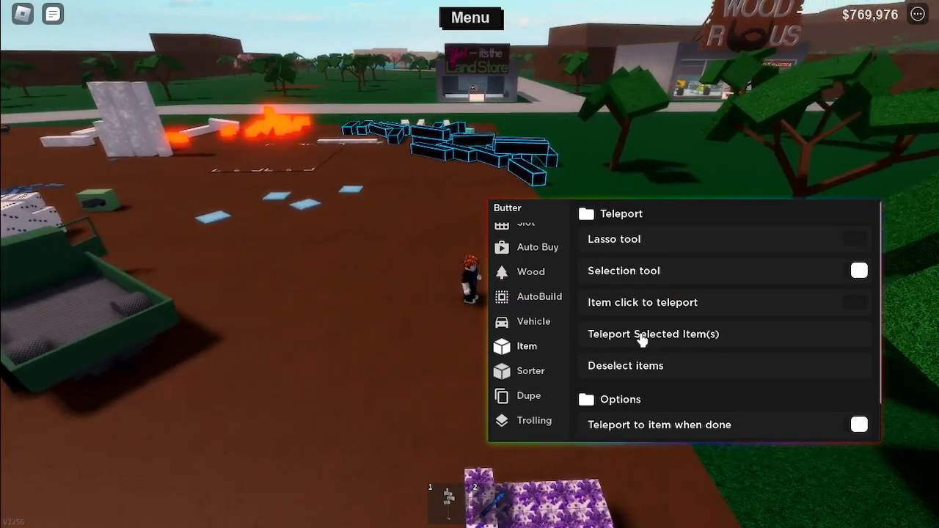
pyautogui.click(652, 334)
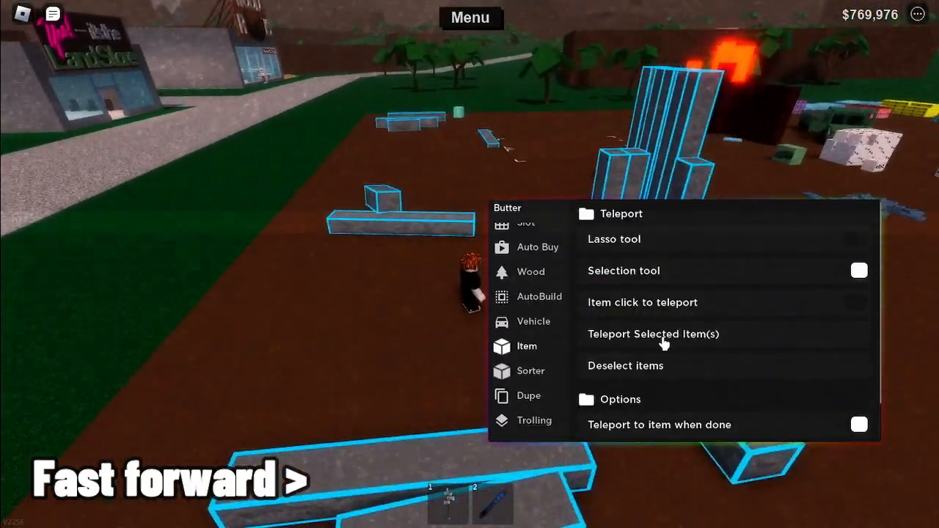
# Step: Teleport the remaining selected planks and blocks onto the plot with Teleport Selected Item(s)
pyautogui.click(652, 333)
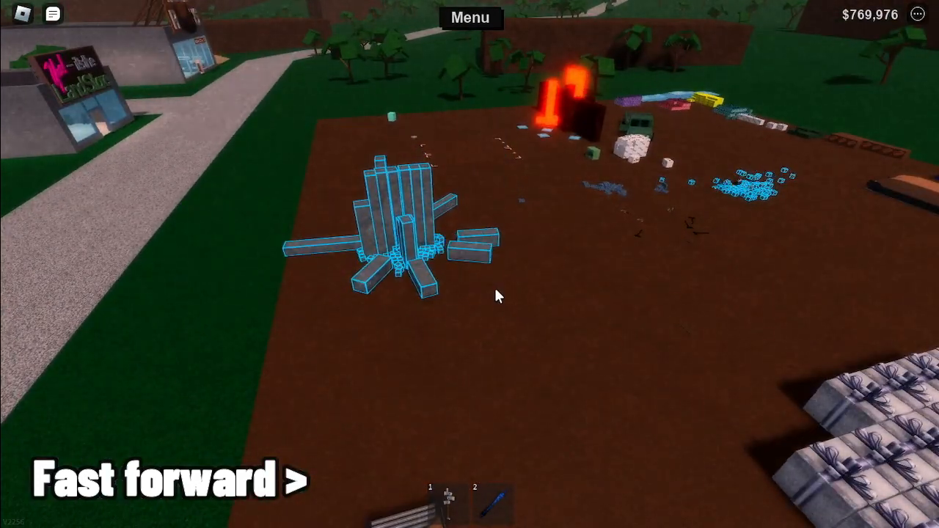
pyautogui.moveTo(838, 288)
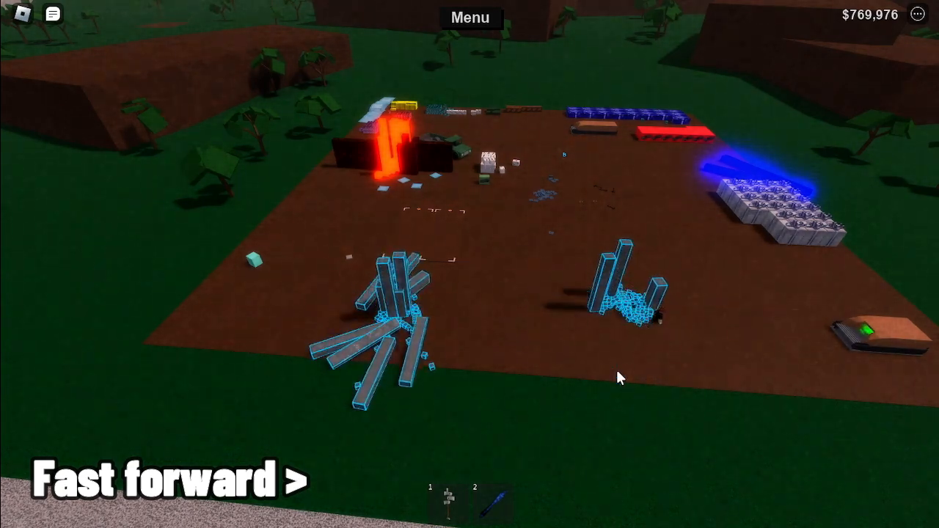
pyautogui.moveTo(618, 361)
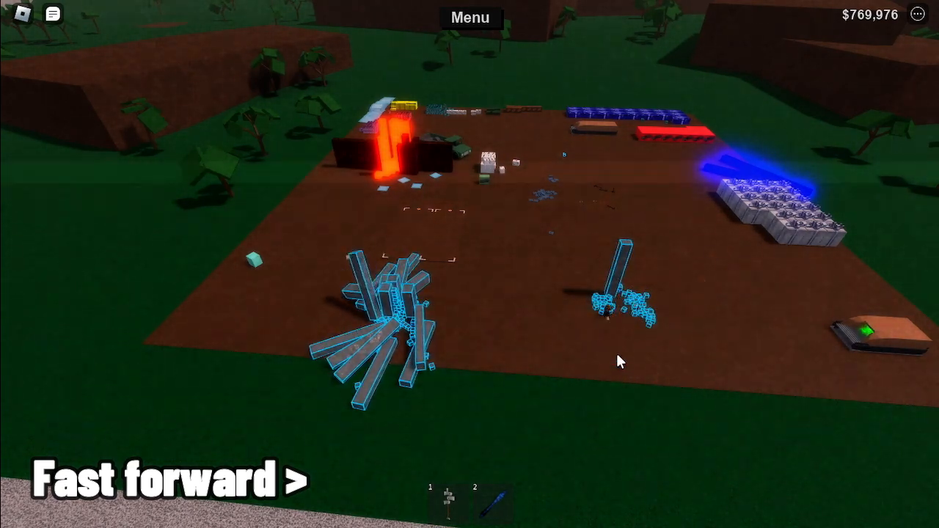